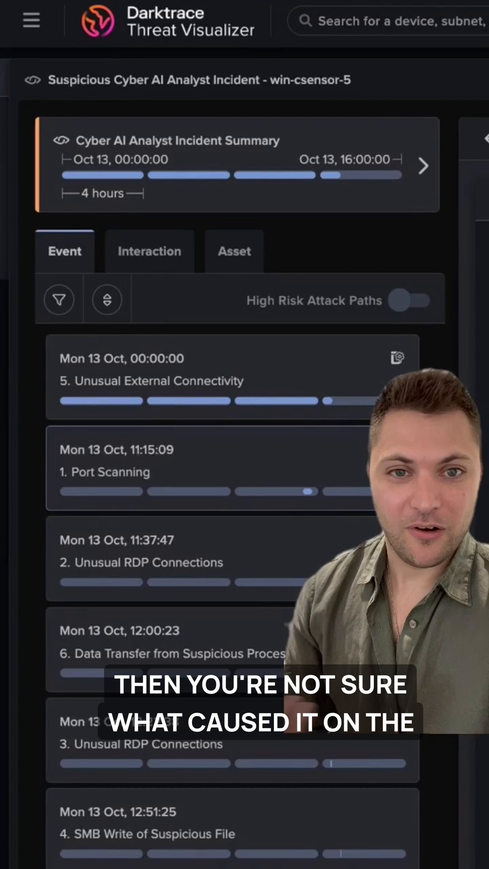
# Open the '1. Port Scanning' event card for win-csensor-5 in its Detect view.
pyautogui.click(104, 472)
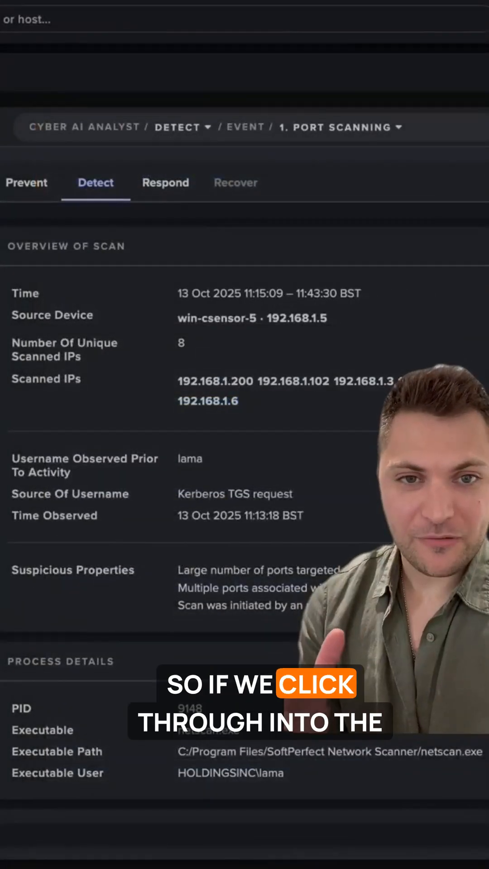